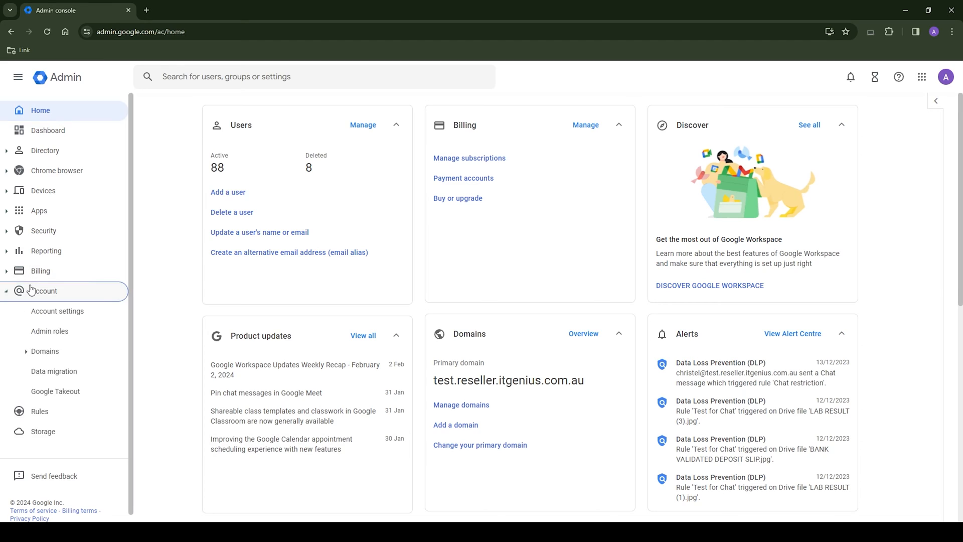
# - Reach the Google Workspace automatic licensing setting under Billing > Licence settings
pyautogui.click(49, 330)
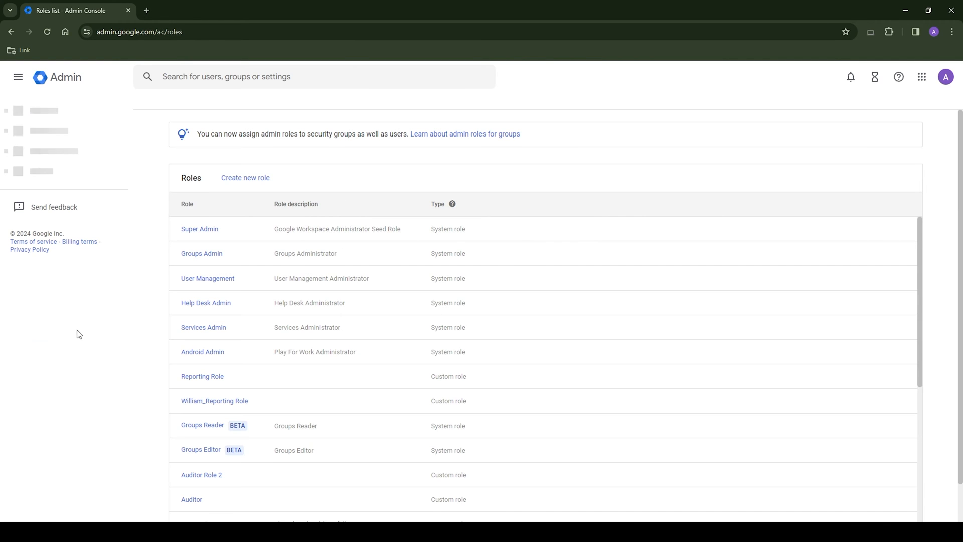
pyautogui.click(199, 229)
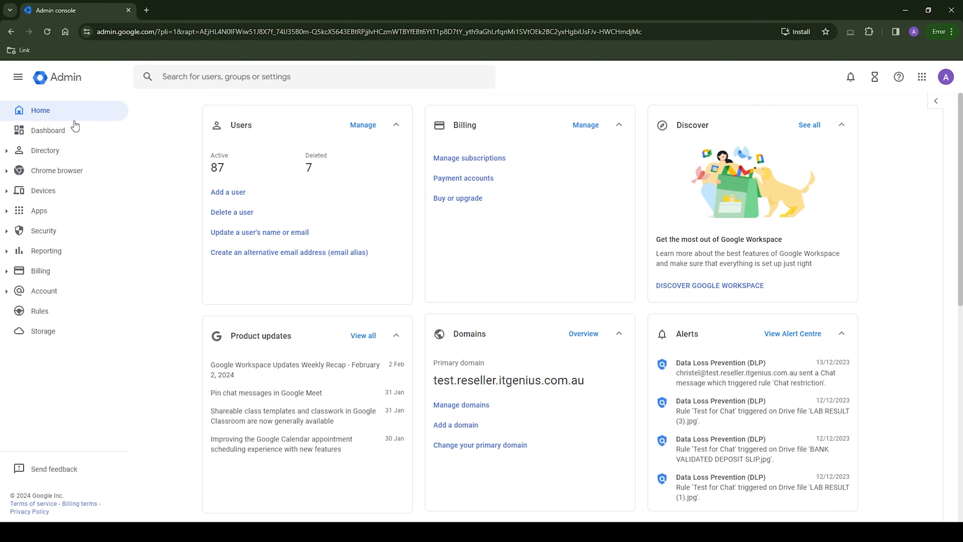
pyautogui.click(40, 269)
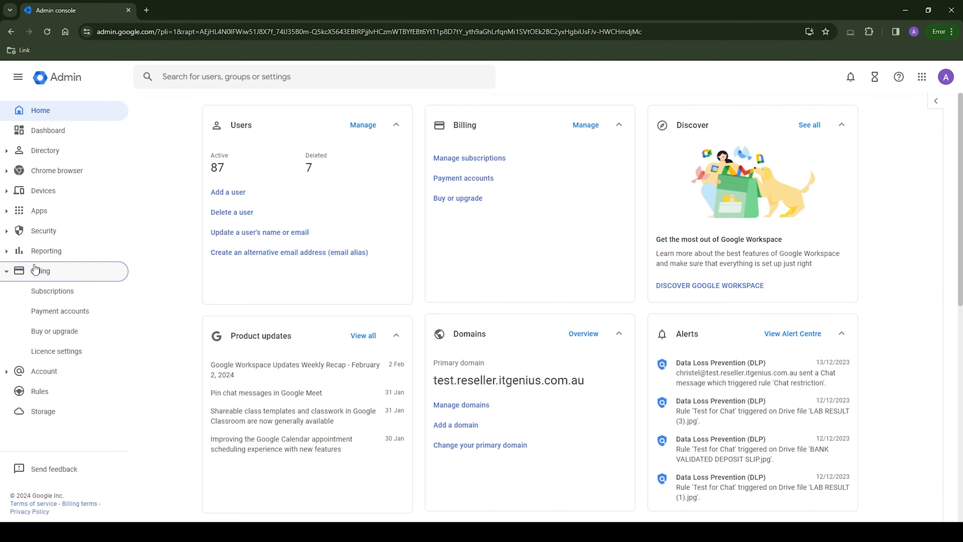
pyautogui.click(56, 351)
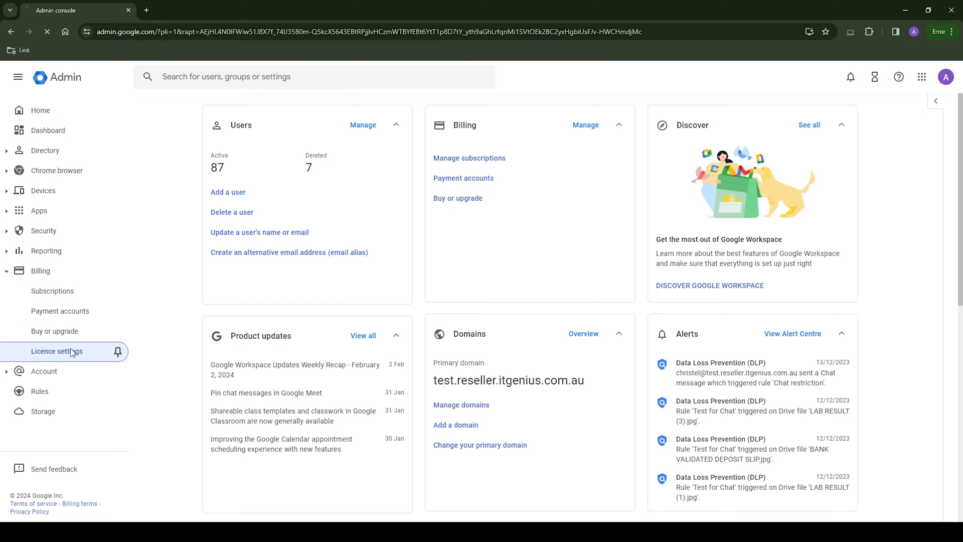
pyautogui.click(57, 352)
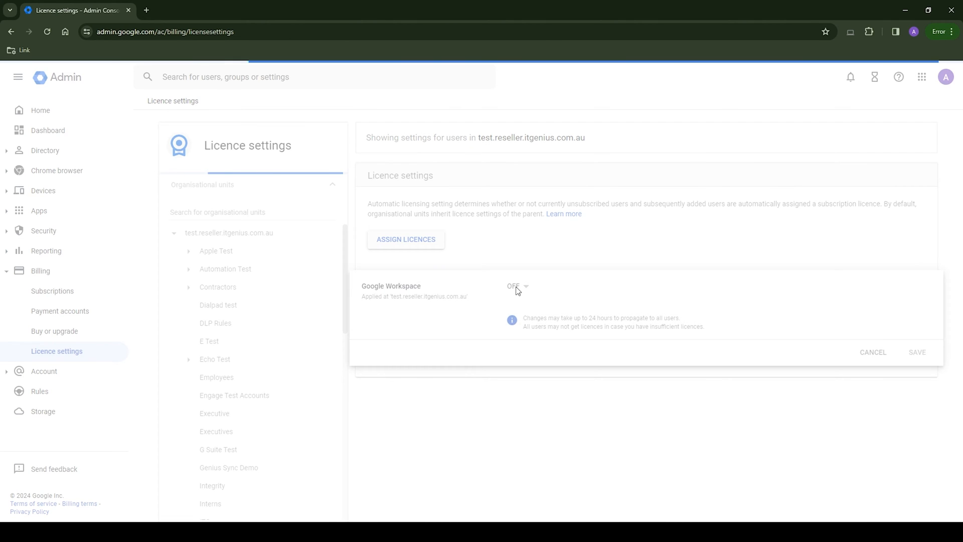
# - Set Google Workspace automatic licensing to OFF for the domain and save it
pyautogui.click(516, 286)
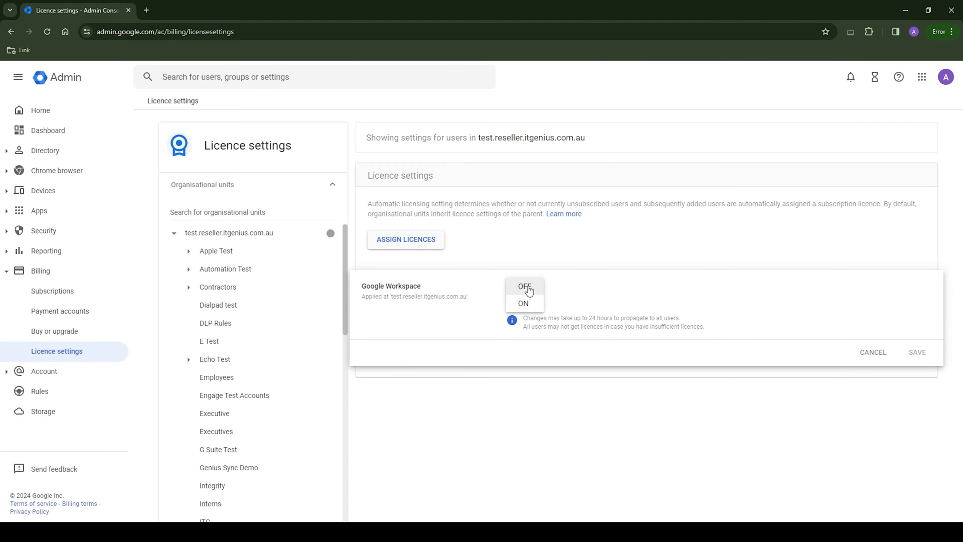
pyautogui.click(525, 285)
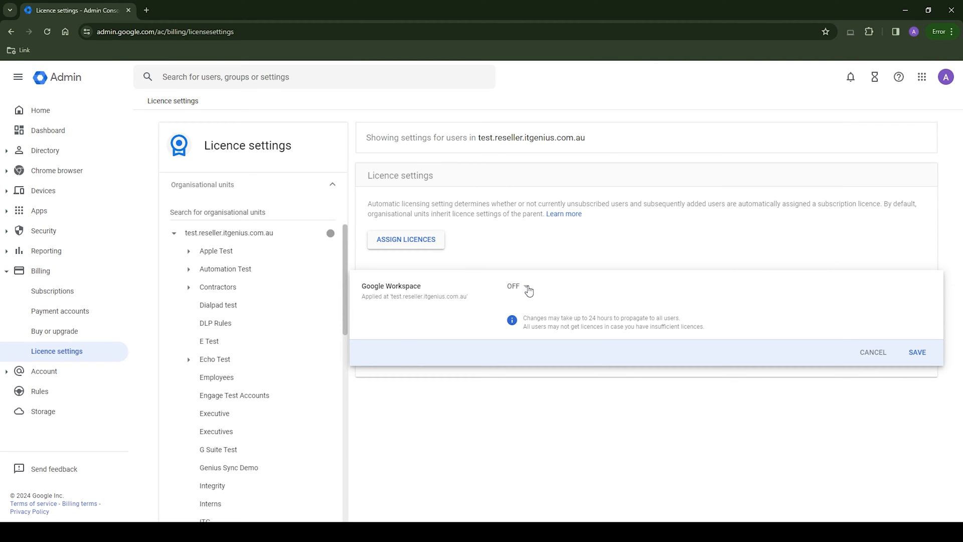
pyautogui.click(524, 286)
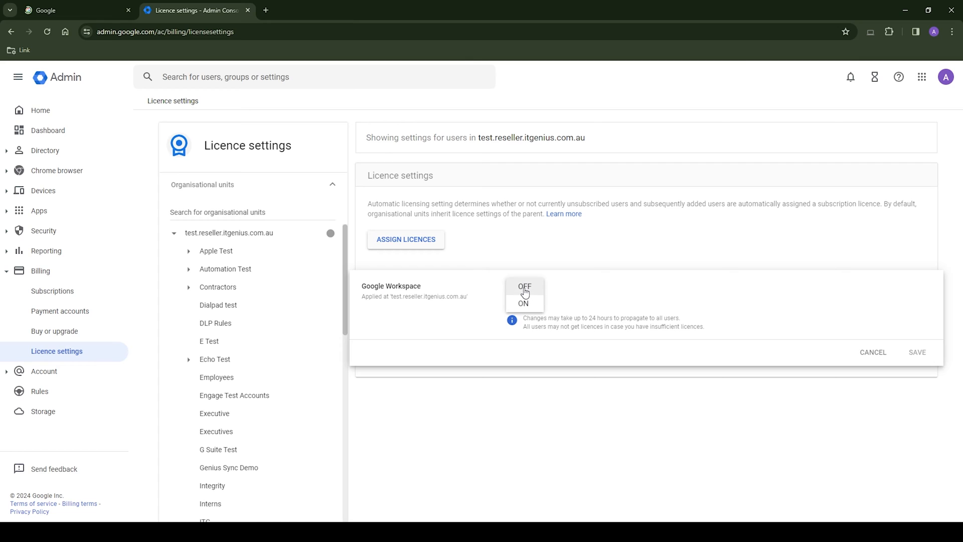
pyautogui.click(524, 286)
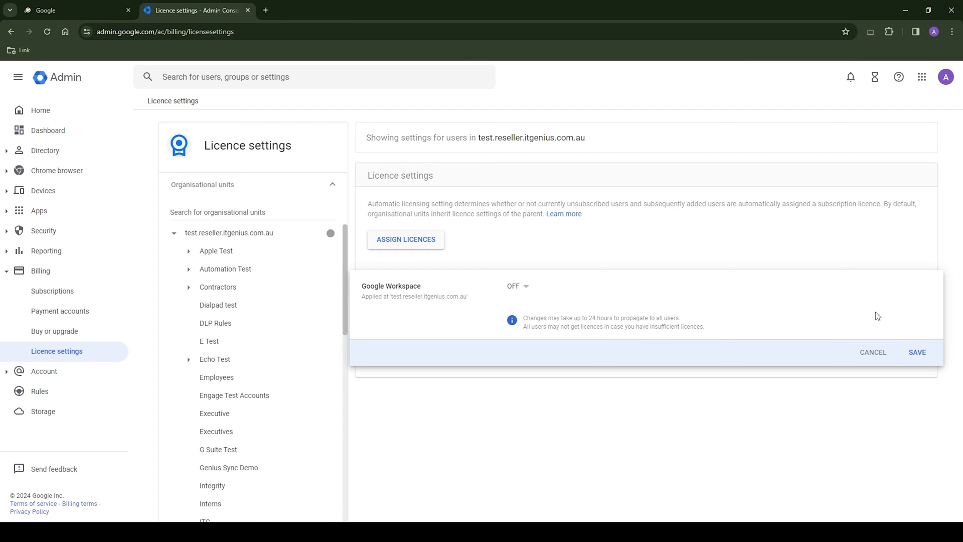
pyautogui.click(917, 352)
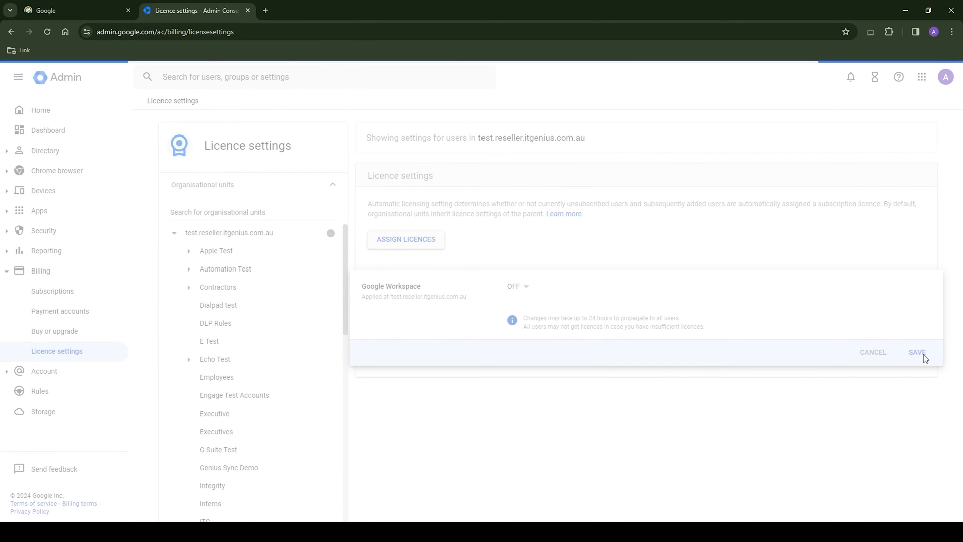
pyautogui.click(917, 353)
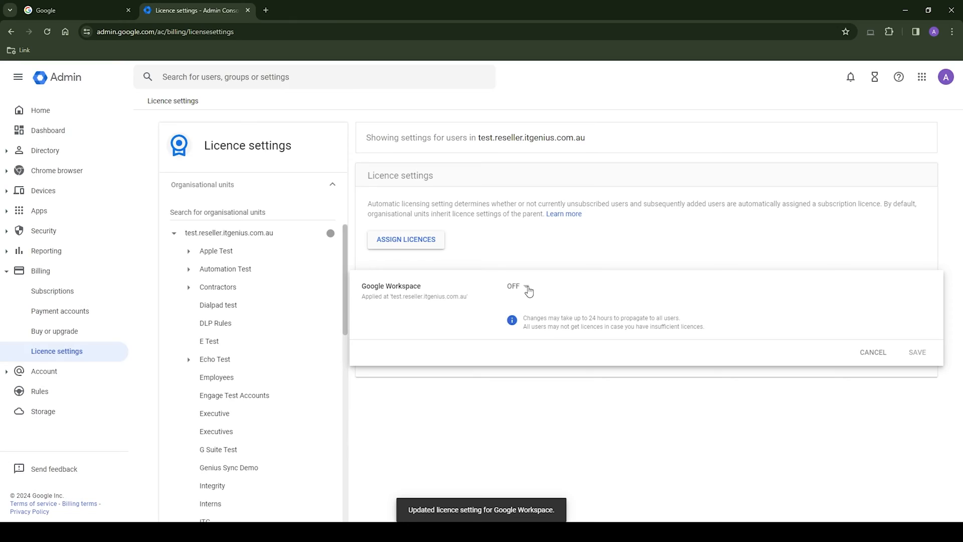
pyautogui.click(518, 285)
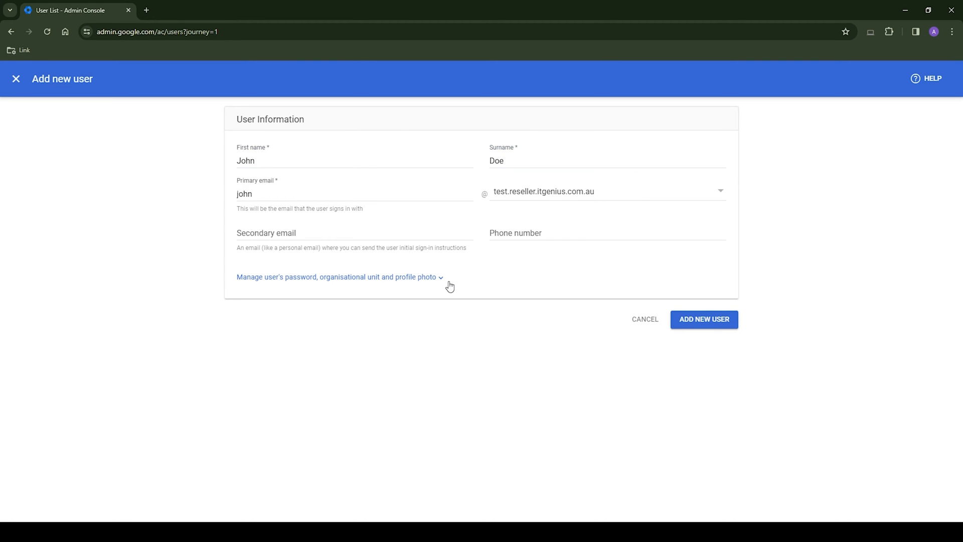
# - View the Cloud Identity Free subscription from Billing > Subscriptions, showing 961 licences available
pyautogui.click(337, 277)
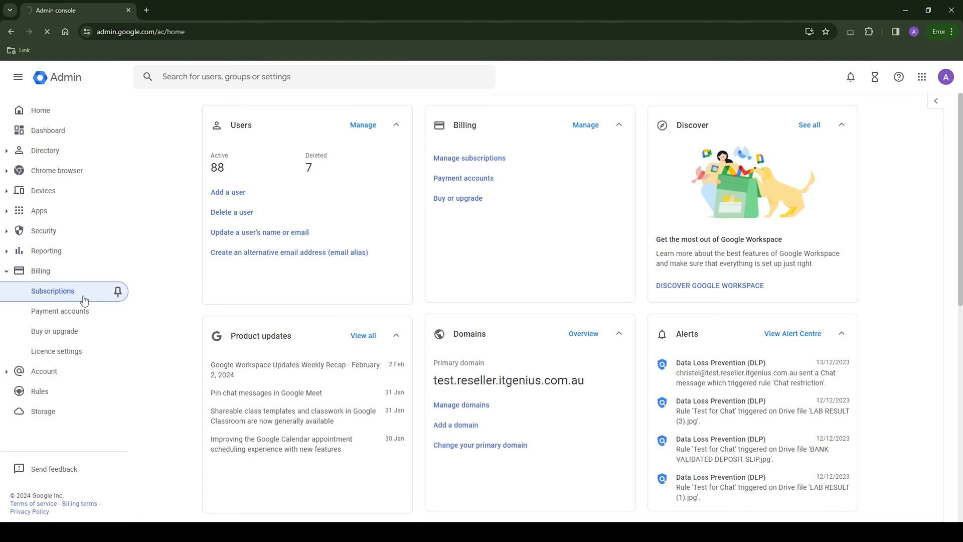
pyautogui.click(52, 291)
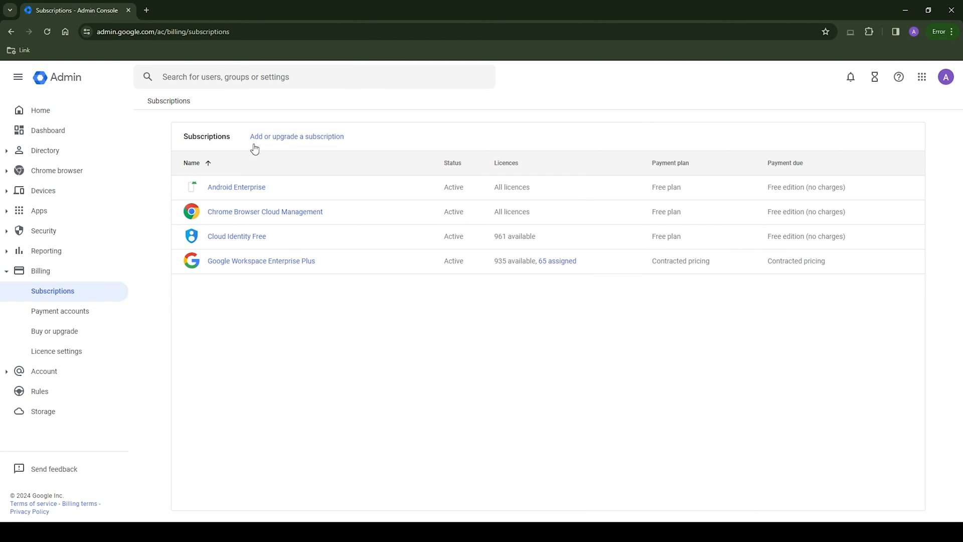
pyautogui.click(296, 137)
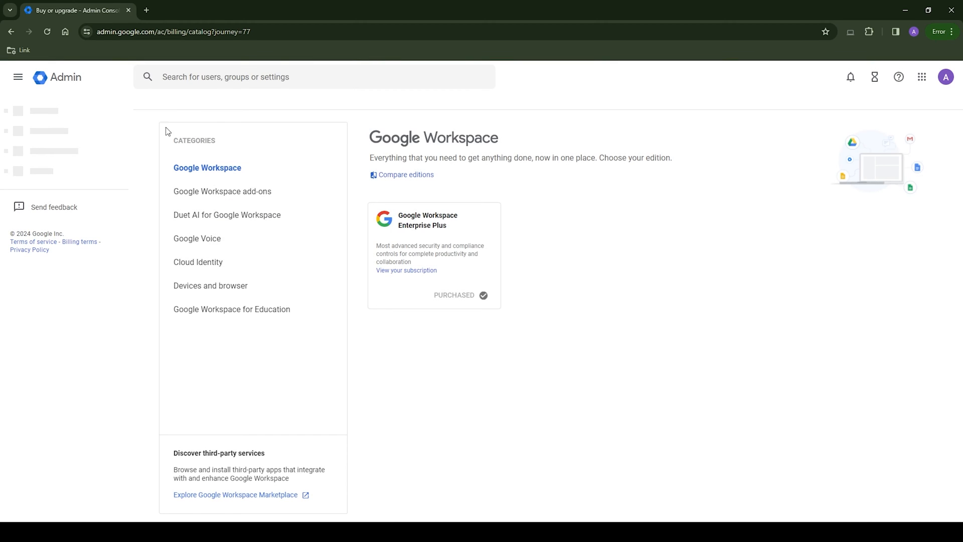
pyautogui.click(198, 262)
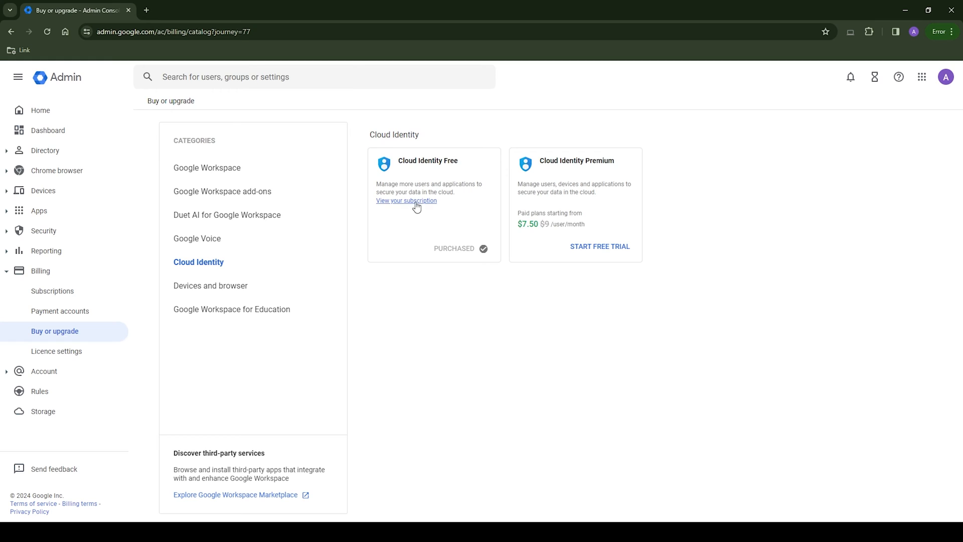
pyautogui.click(407, 201)
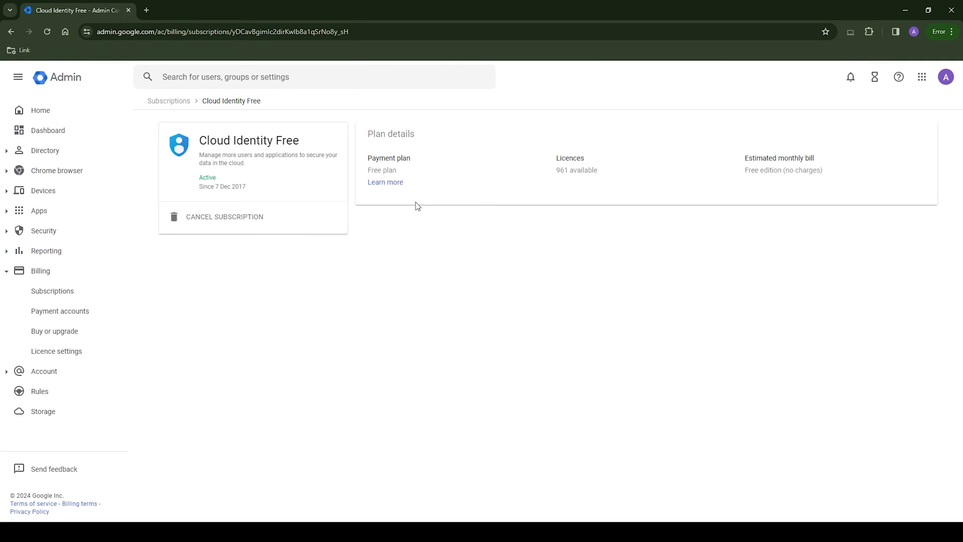
pyautogui.moveTo(521, 415)
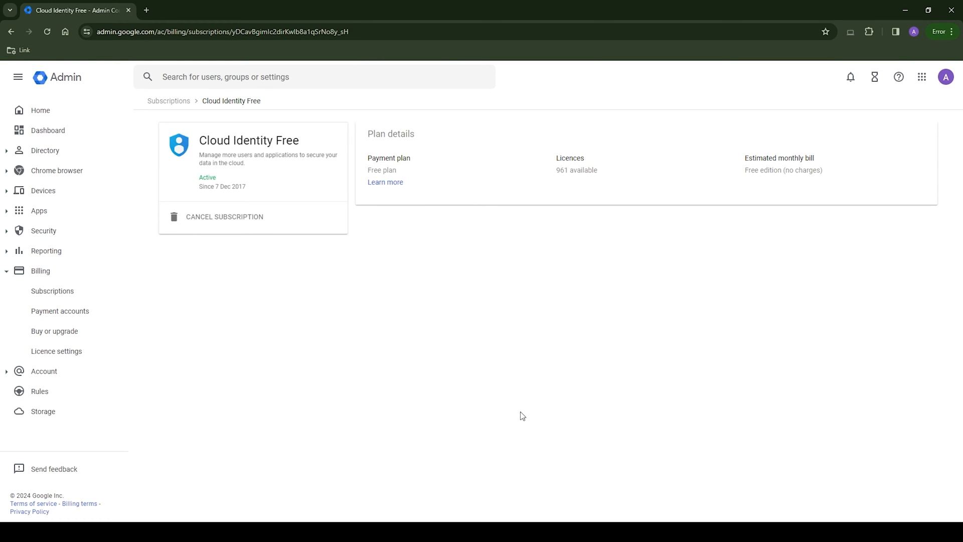
pyautogui.click(45, 150)
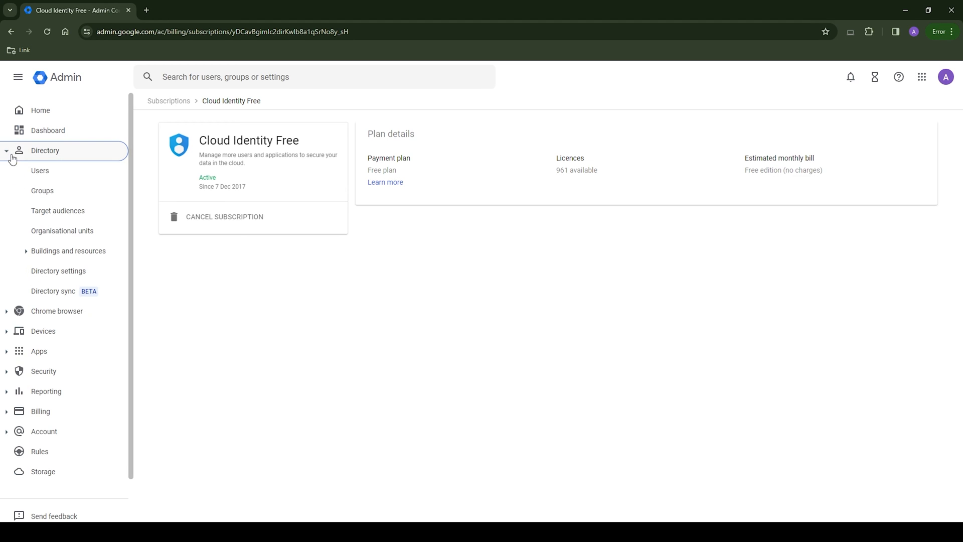
# - Create the new user John Doe from the Users directory
pyautogui.click(40, 170)
pyautogui.write('J')
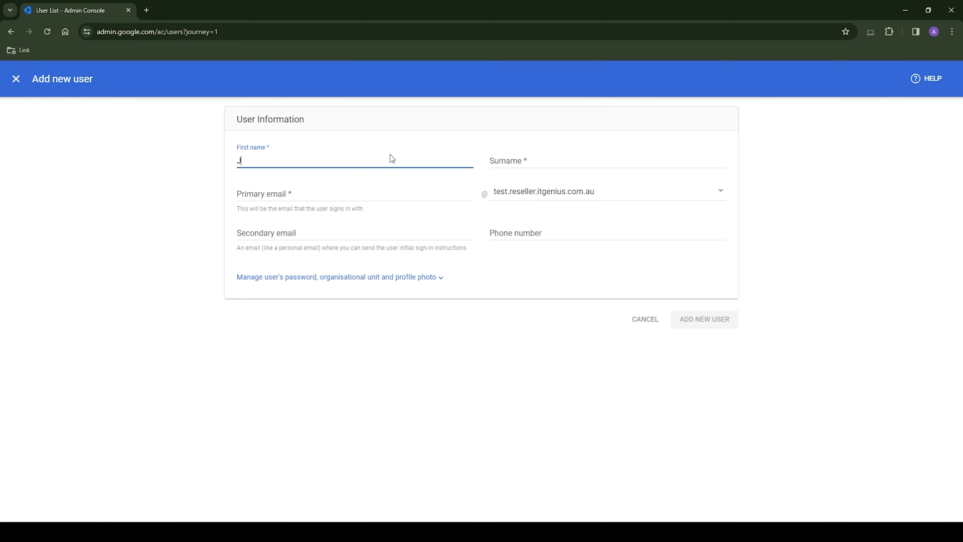
pyautogui.write('Doe')
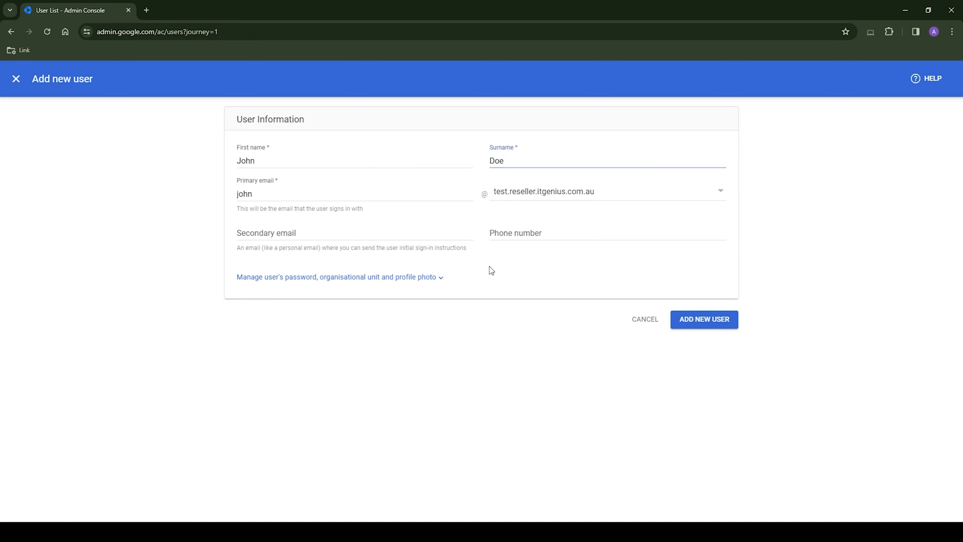
pyautogui.click(336, 277)
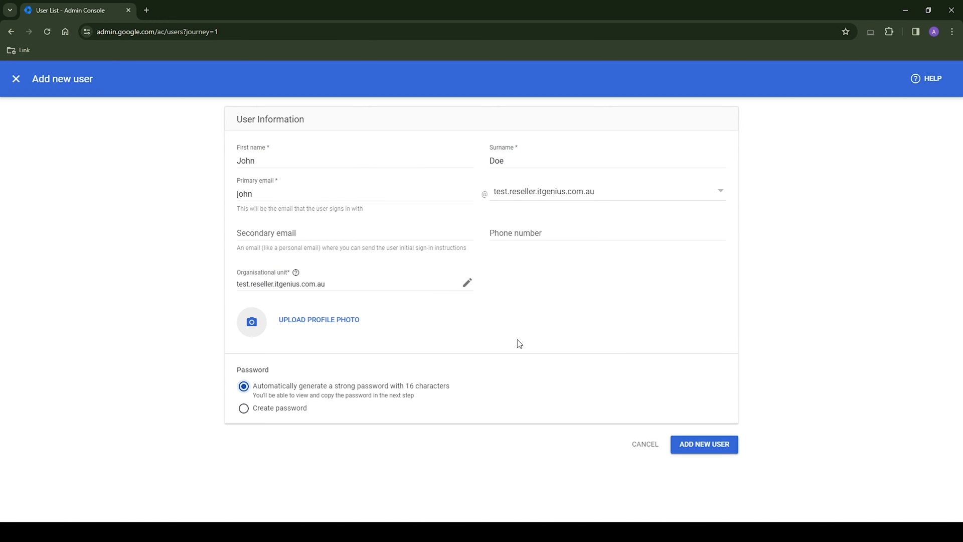
pyautogui.click(704, 444)
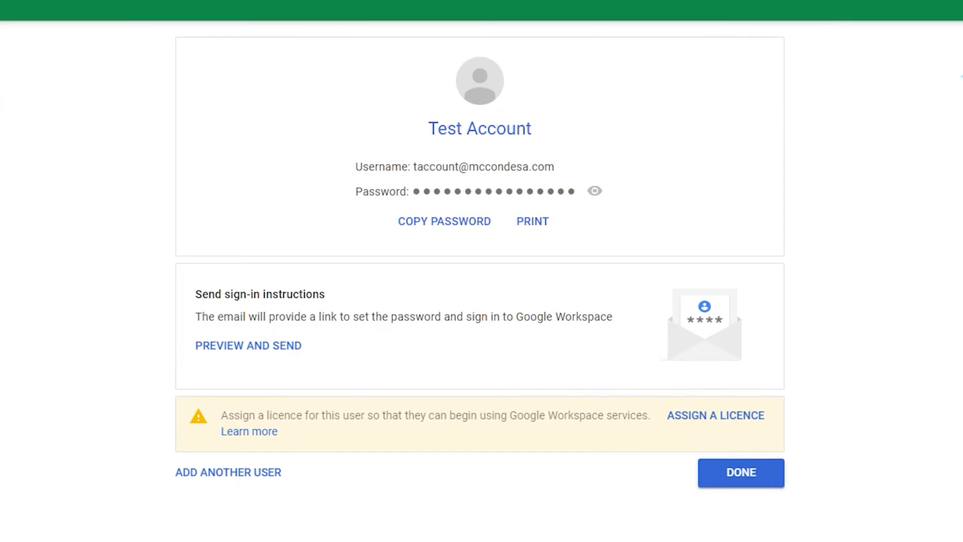
# - Check that the new user holds the Cloud Identity Free licence
pyautogui.doubleClick(527, 416)
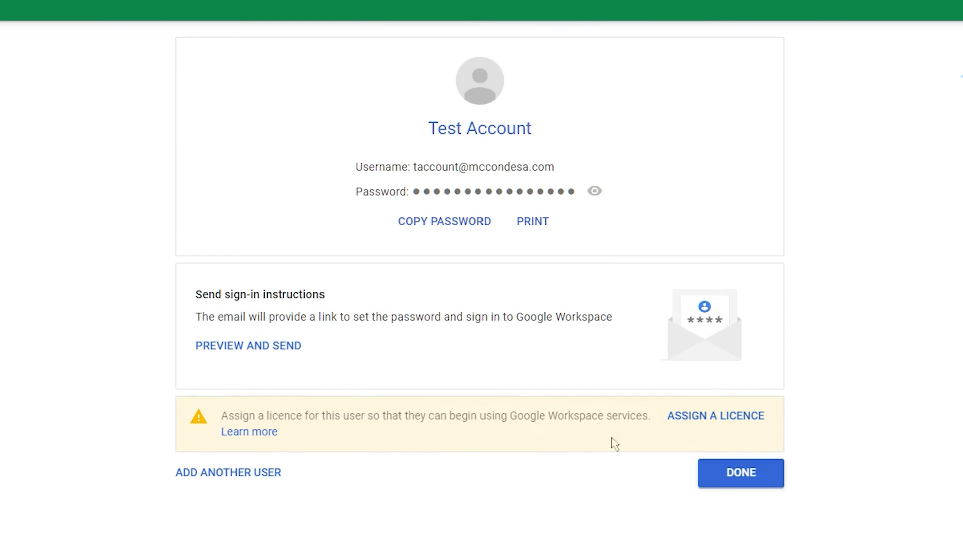
pyautogui.click(715, 415)
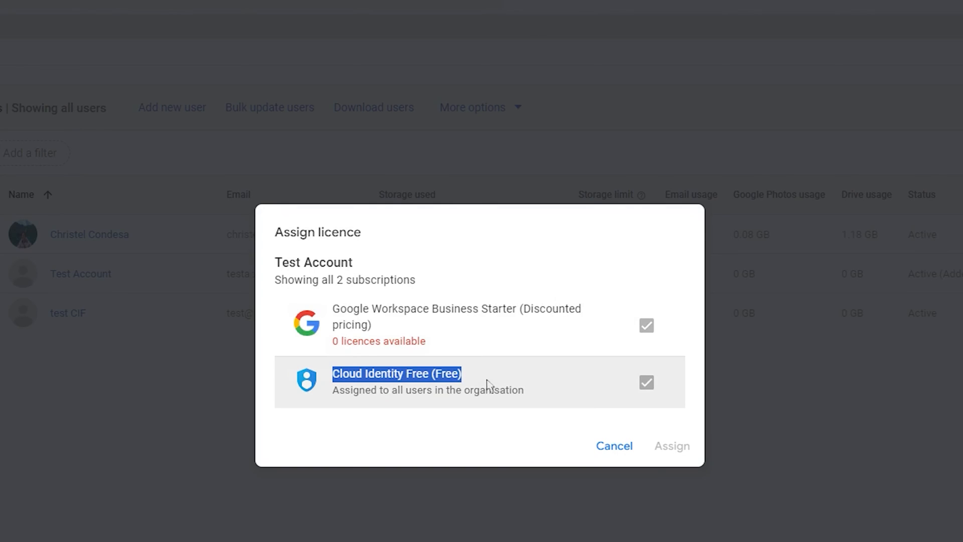
pyautogui.moveTo(650, 335)
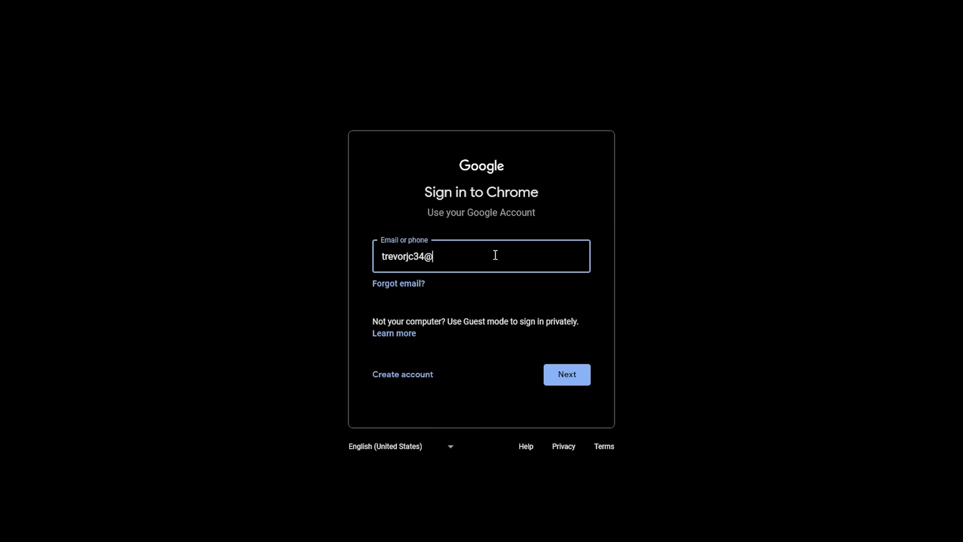
pyautogui.click(565, 378)
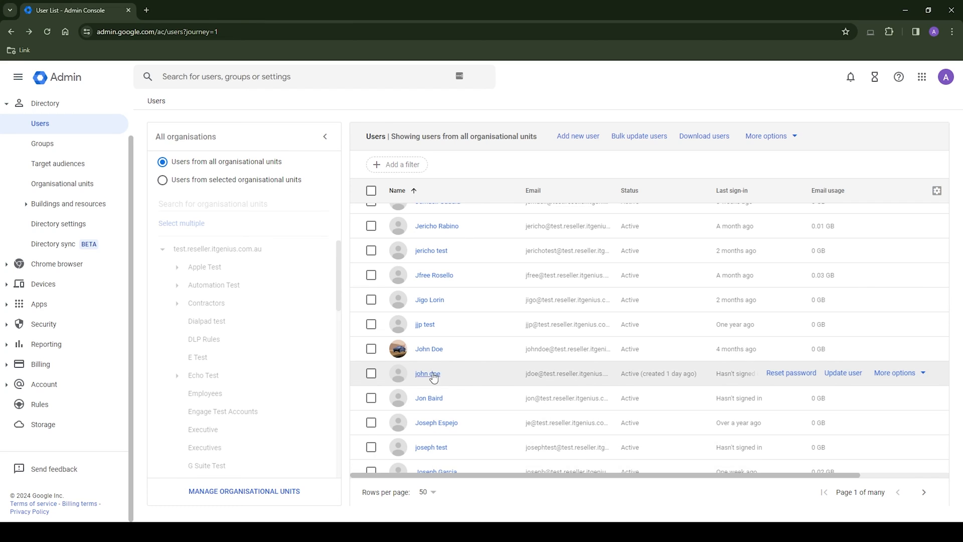
# - Bring up John Doe's admin role assignments from his account details
pyautogui.click(427, 373)
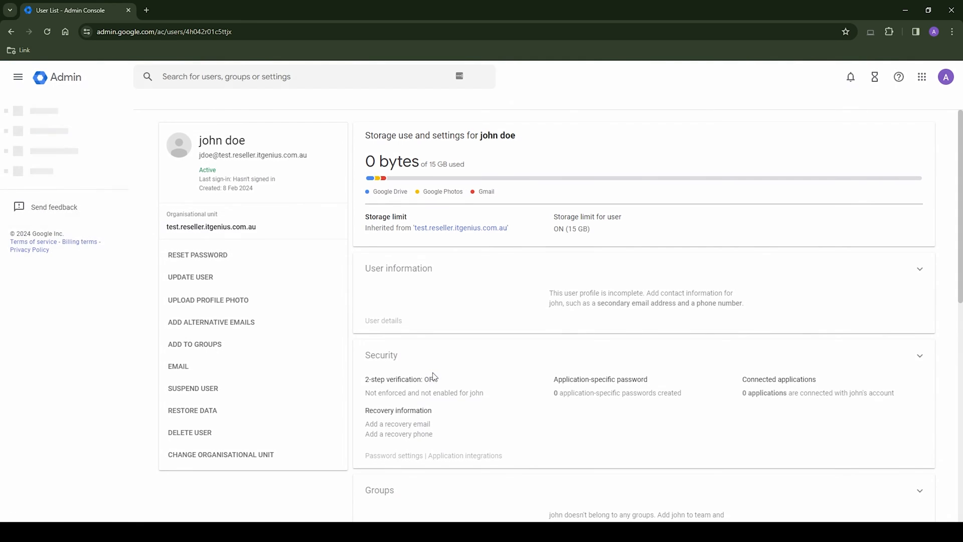
pyautogui.scroll(-3)
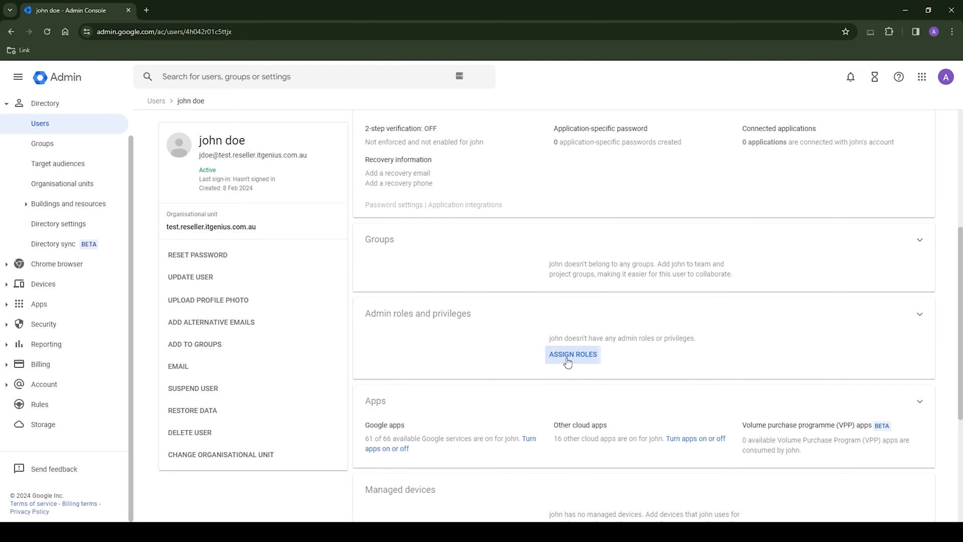
pyautogui.click(572, 354)
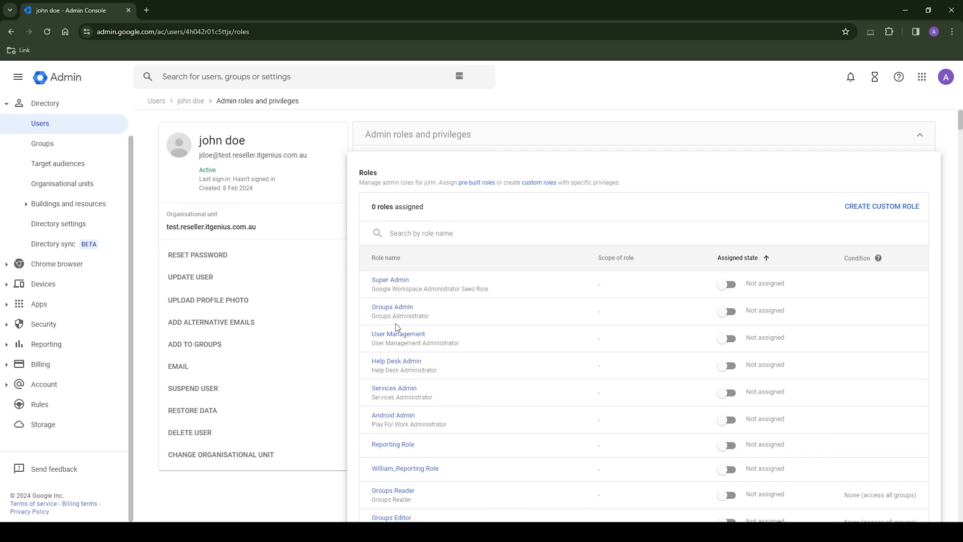
pyautogui.scroll(-3)
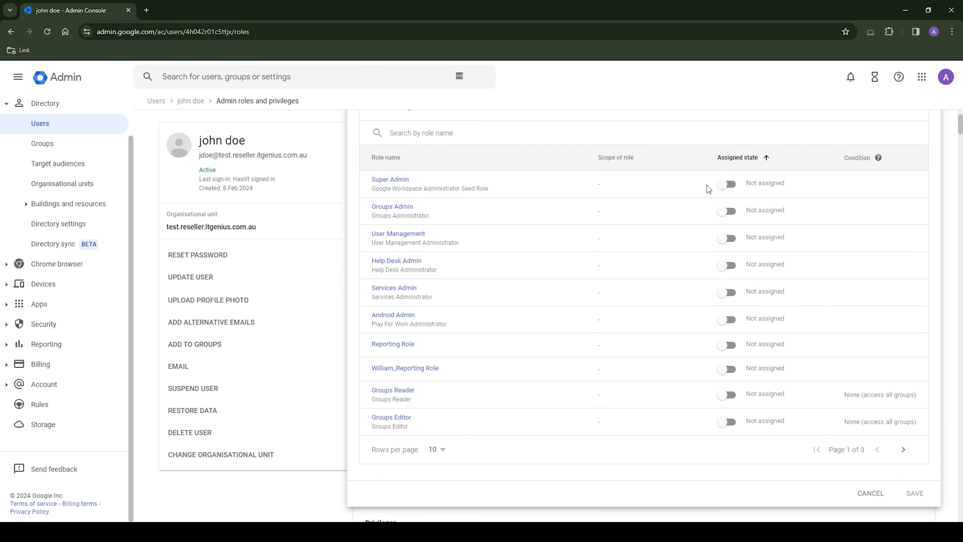
# - Assign John Doe the User Management admin role instead of Groups Admin and save it
pyautogui.click(727, 210)
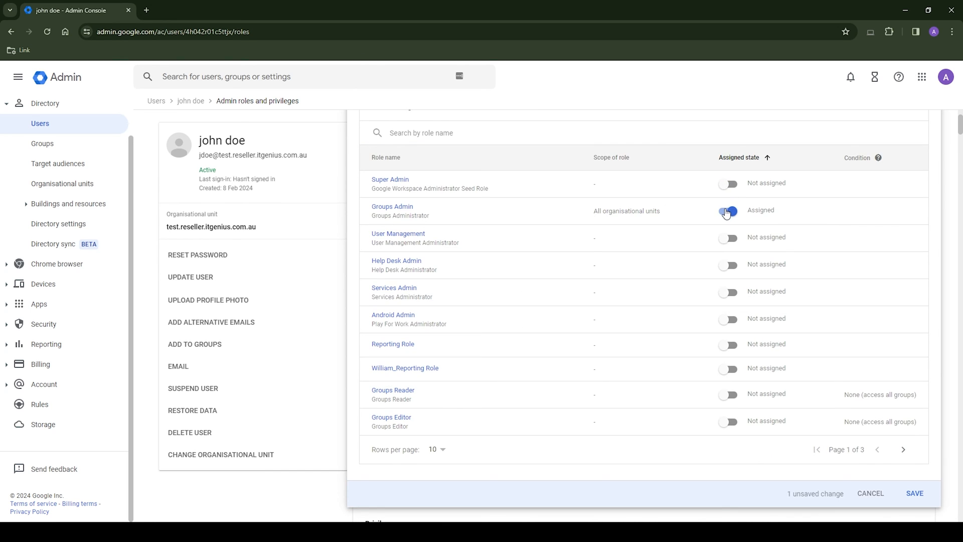
pyautogui.click(729, 237)
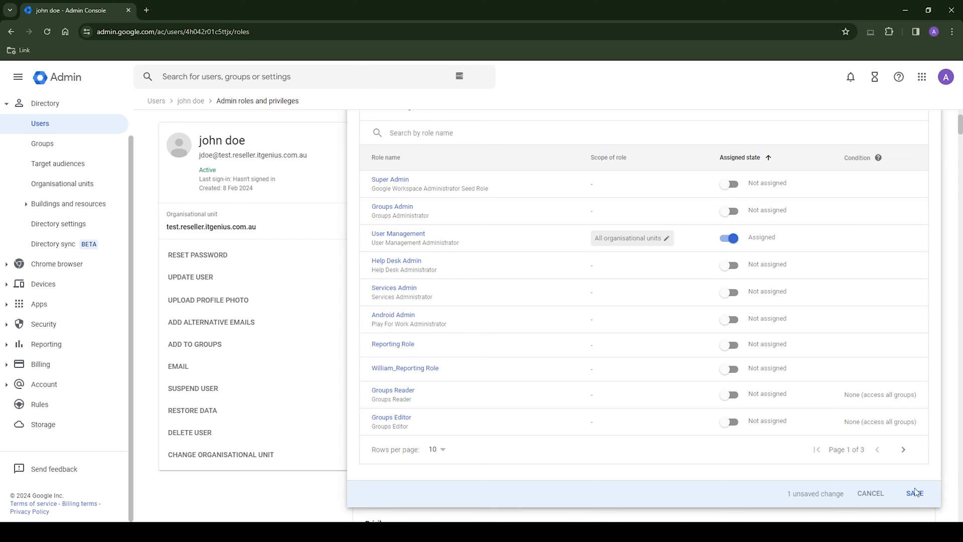
pyautogui.click(914, 493)
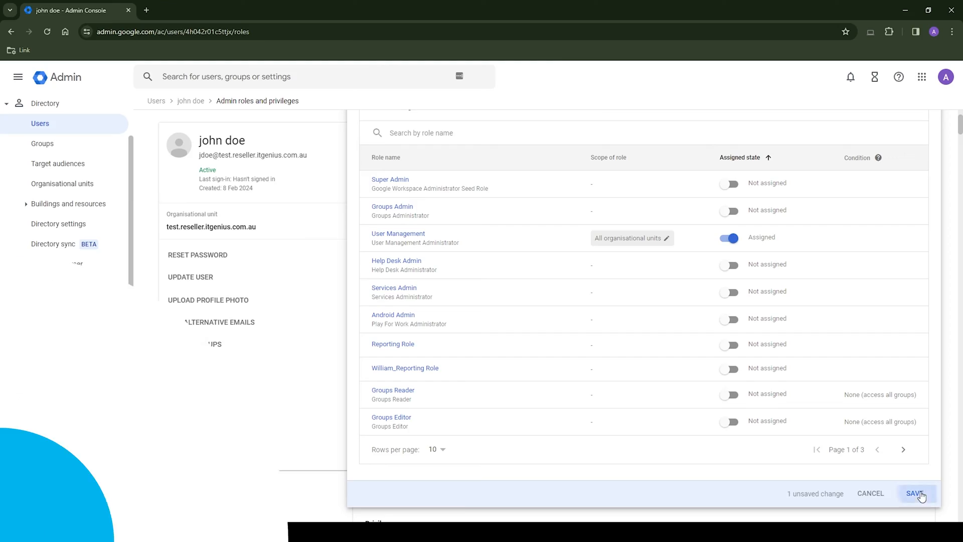
pyautogui.click(915, 493)
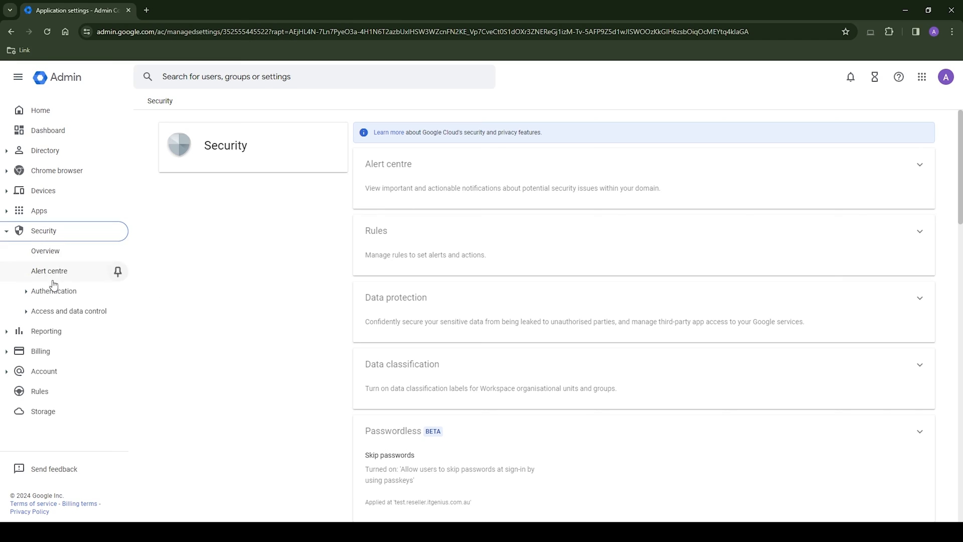
# - Turn 2-step verification enforcement on with a 2-week new-user enrolment period and save
pyautogui.click(53, 291)
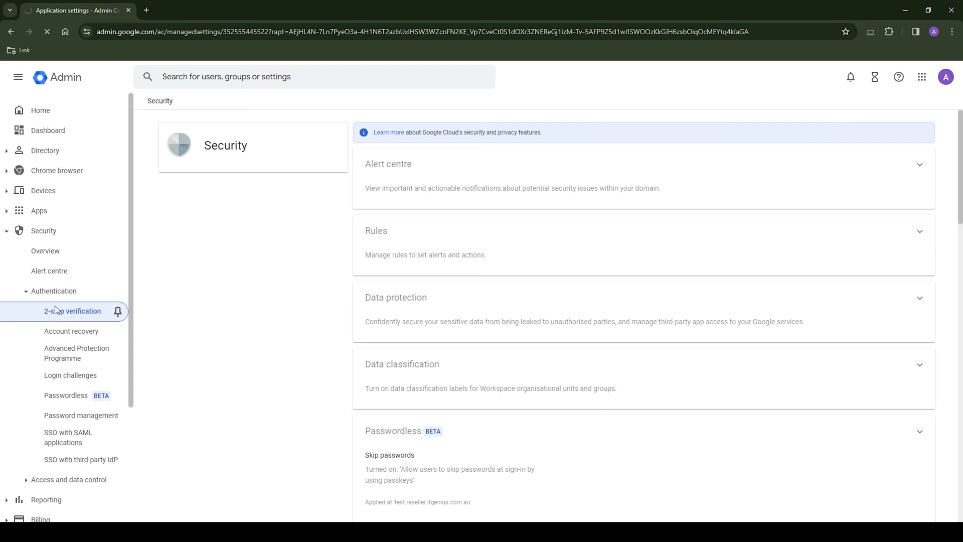
pyautogui.click(73, 311)
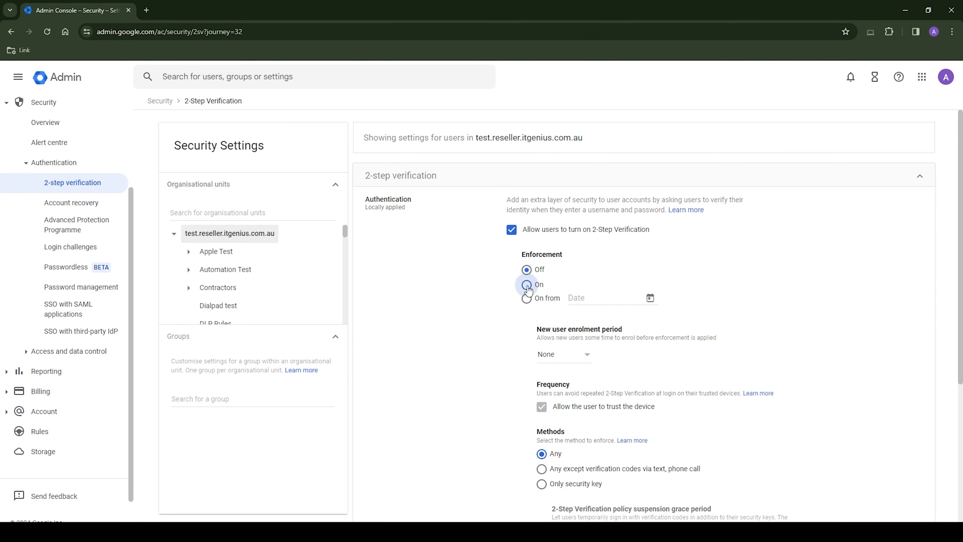
pyautogui.click(527, 284)
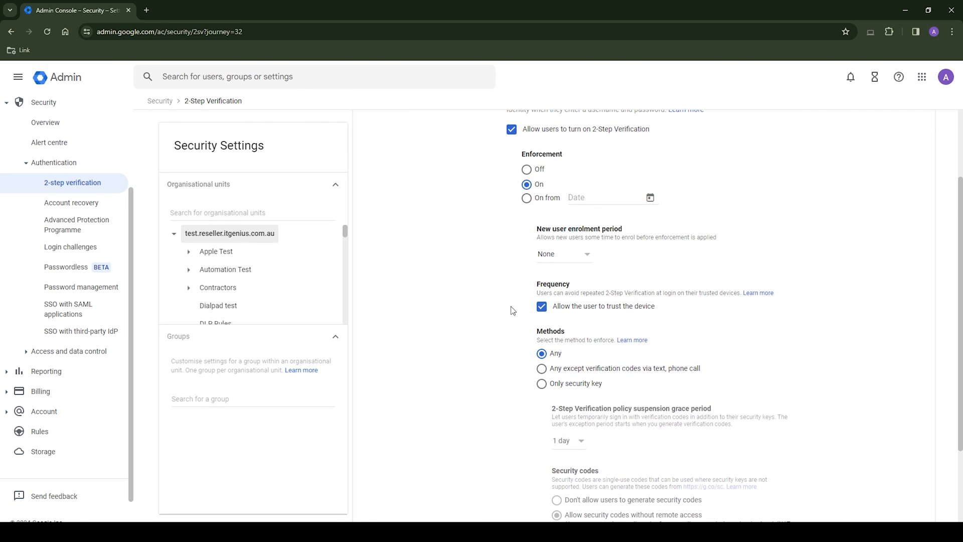
pyautogui.click(562, 254)
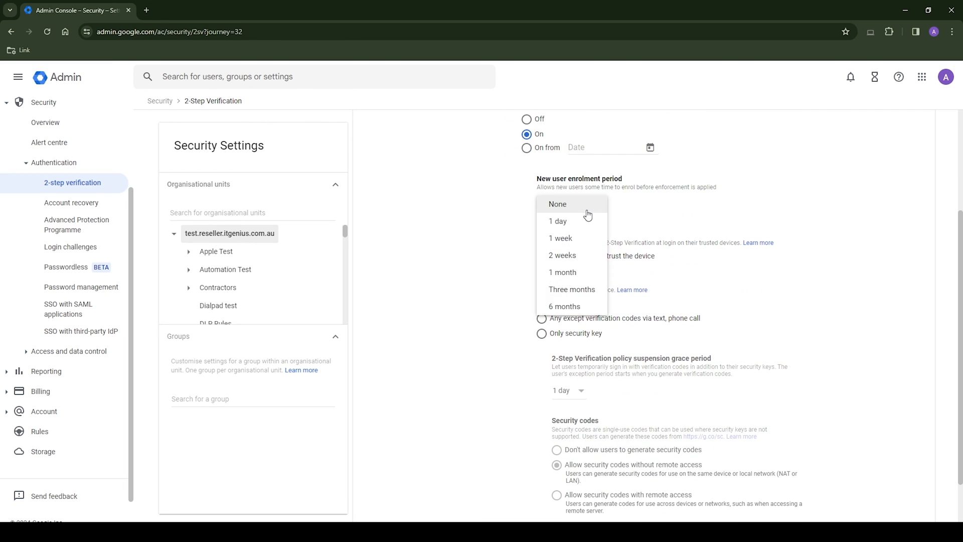
pyautogui.click(562, 254)
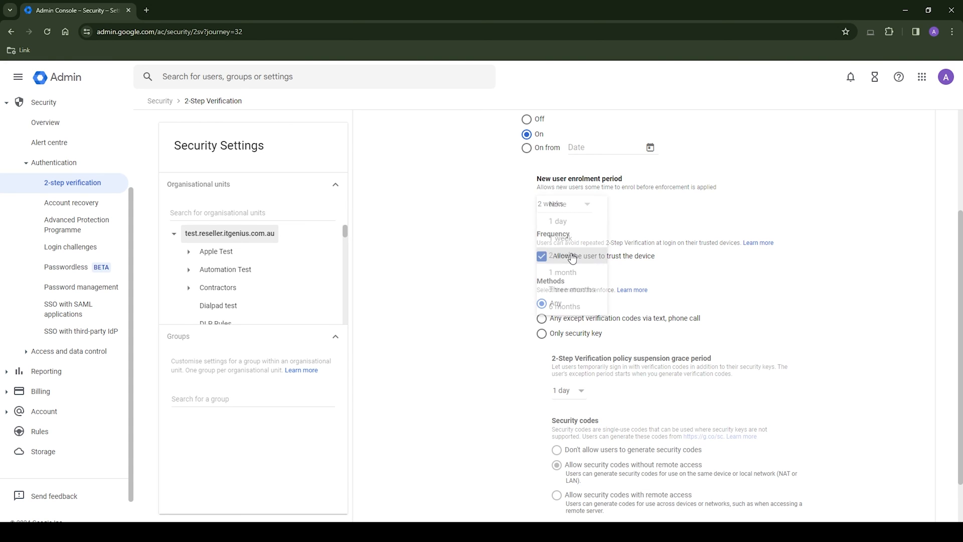
pyautogui.click(563, 203)
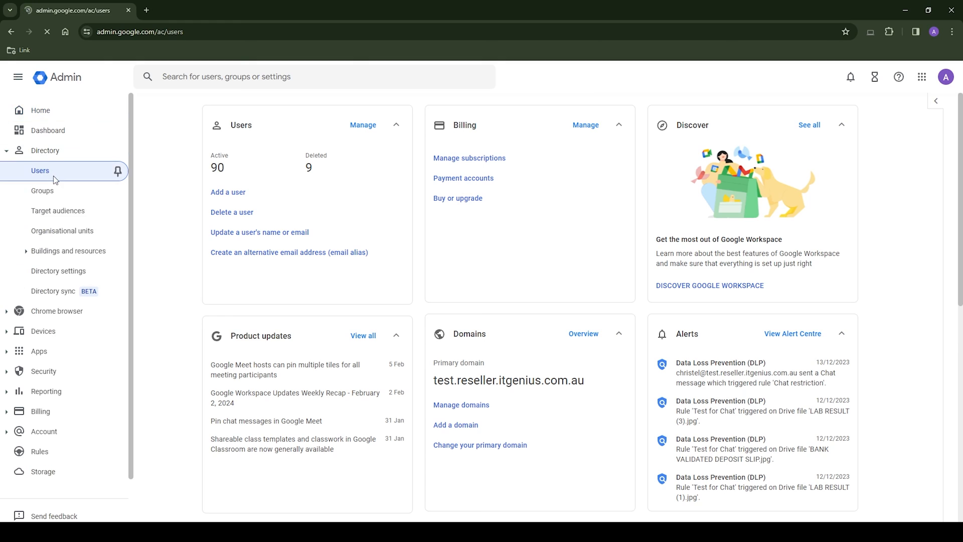
pyautogui.click(40, 170)
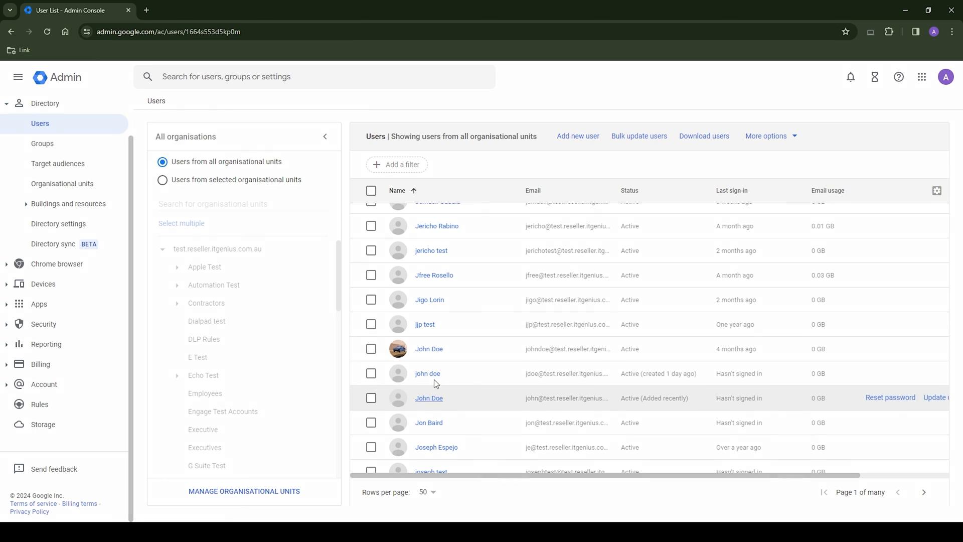